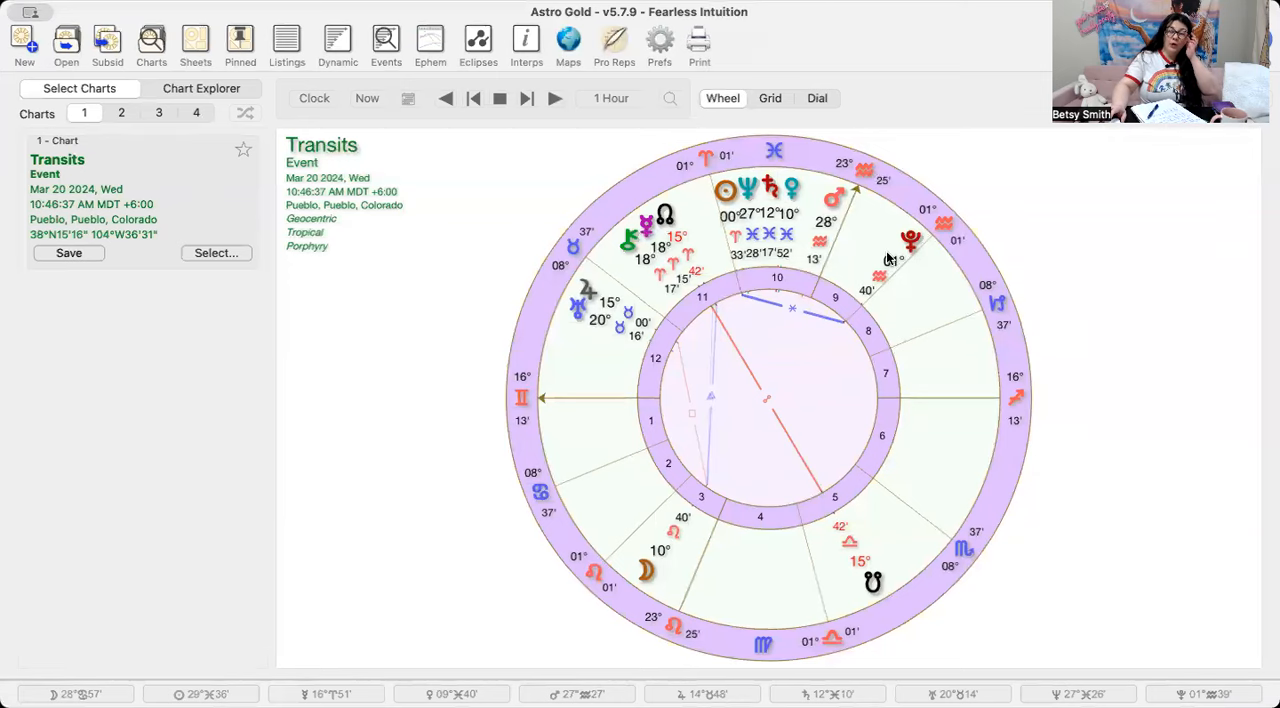
{"action": "mouse_move", "coordinate": [633, 90]}
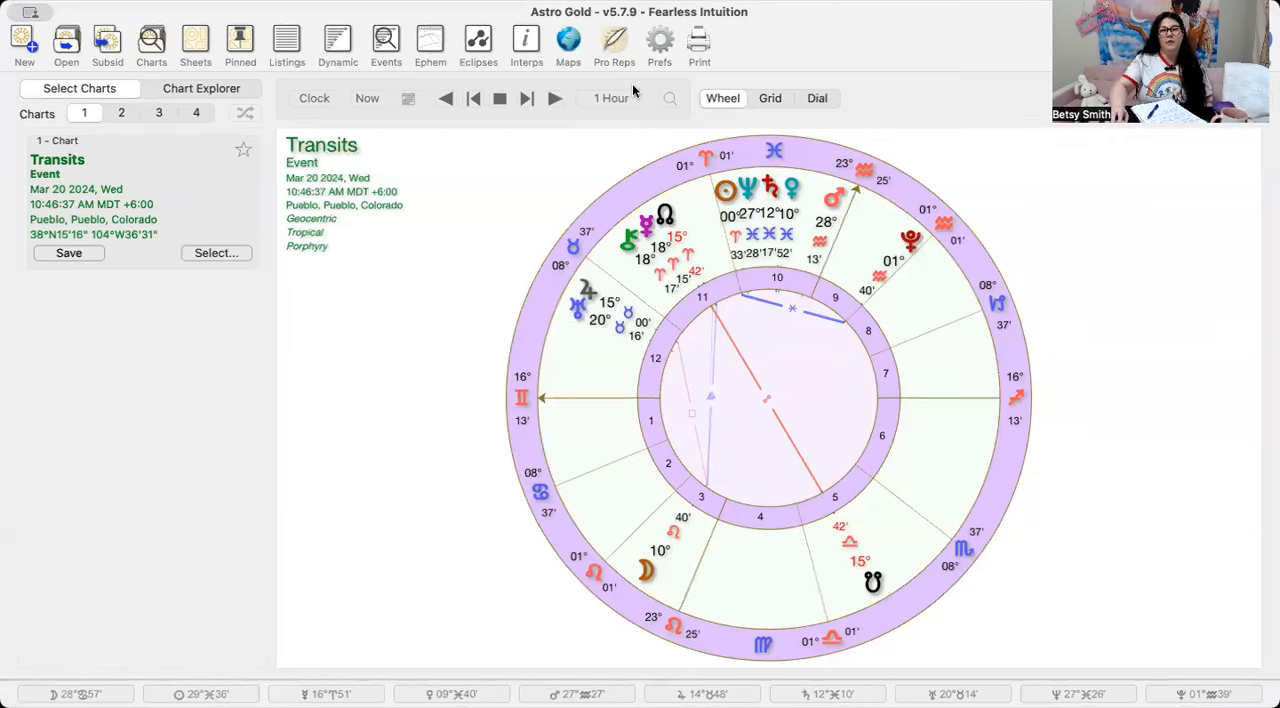
{"action": "mouse_move", "coordinate": [618, 563]}
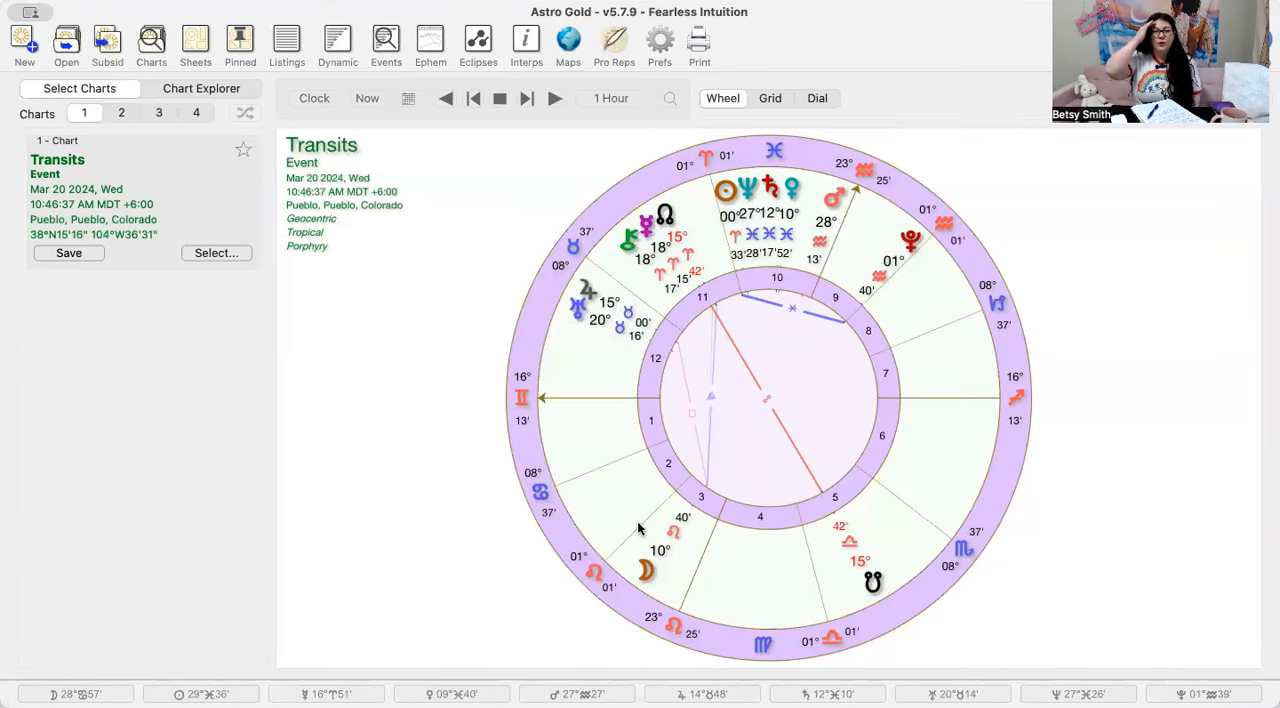
{"action": "mouse_move", "coordinate": [670, 280]}
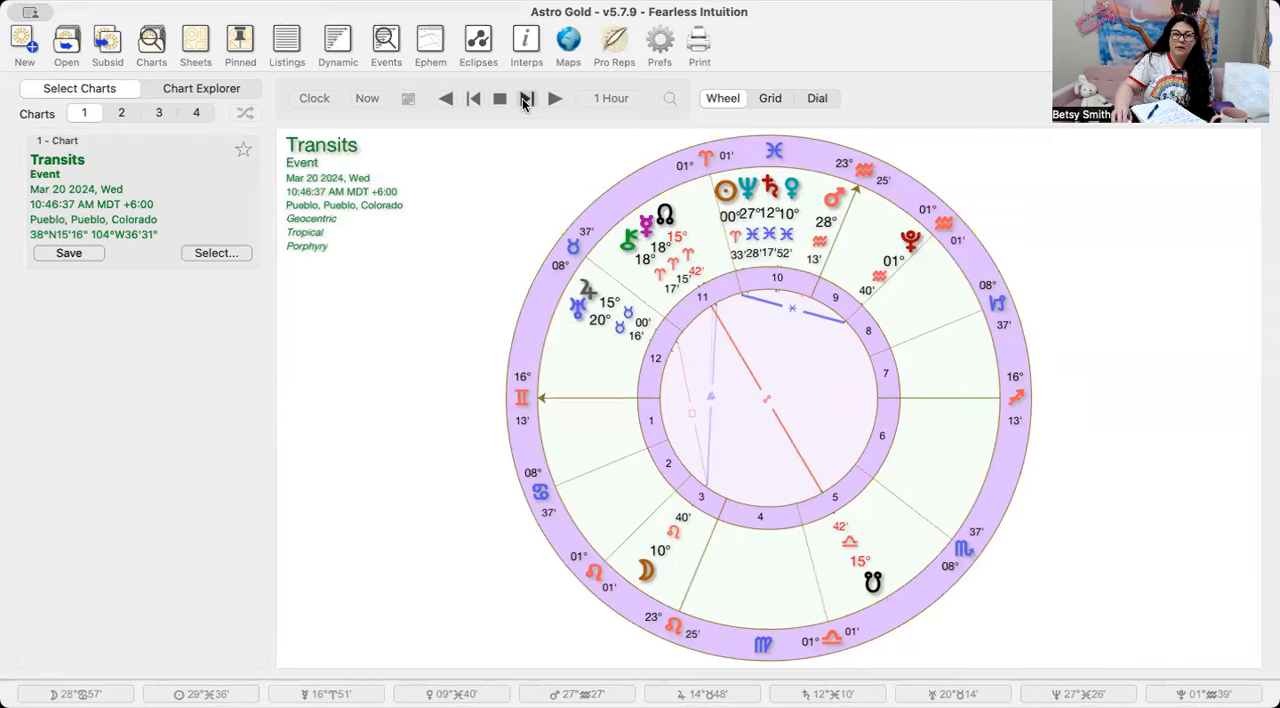
Step the Pueblo transits chart forward six hours, from 10:46 AM to 6:46:37 PM March 20.
{"action": "left_click", "coordinate": [556, 98]}
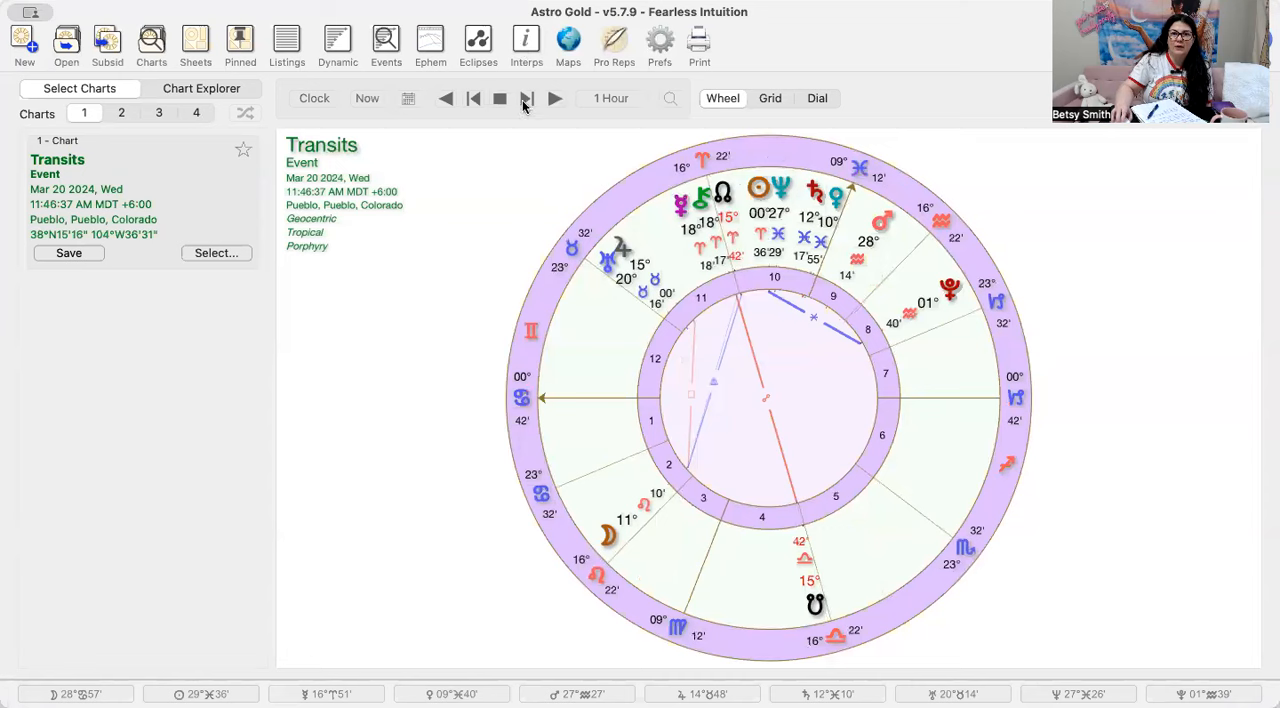
{"action": "mouse_move", "coordinate": [527, 98]}
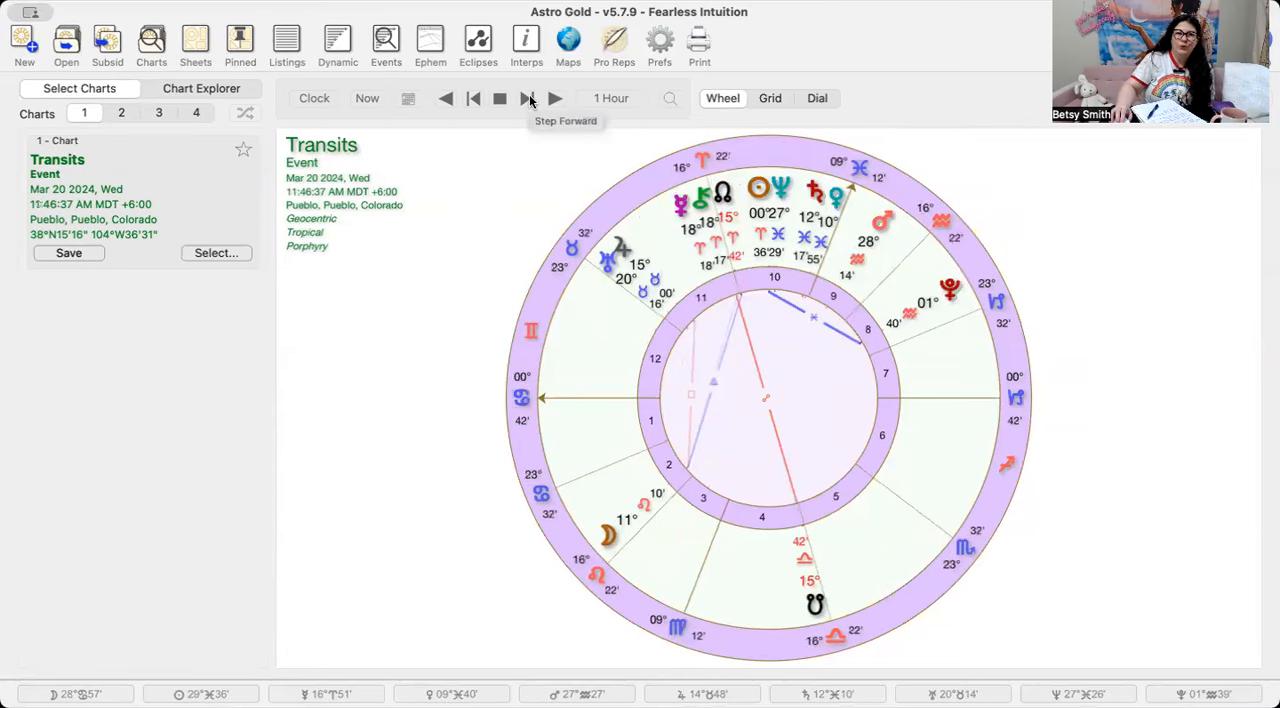
{"action": "left_click", "coordinate": [527, 98]}
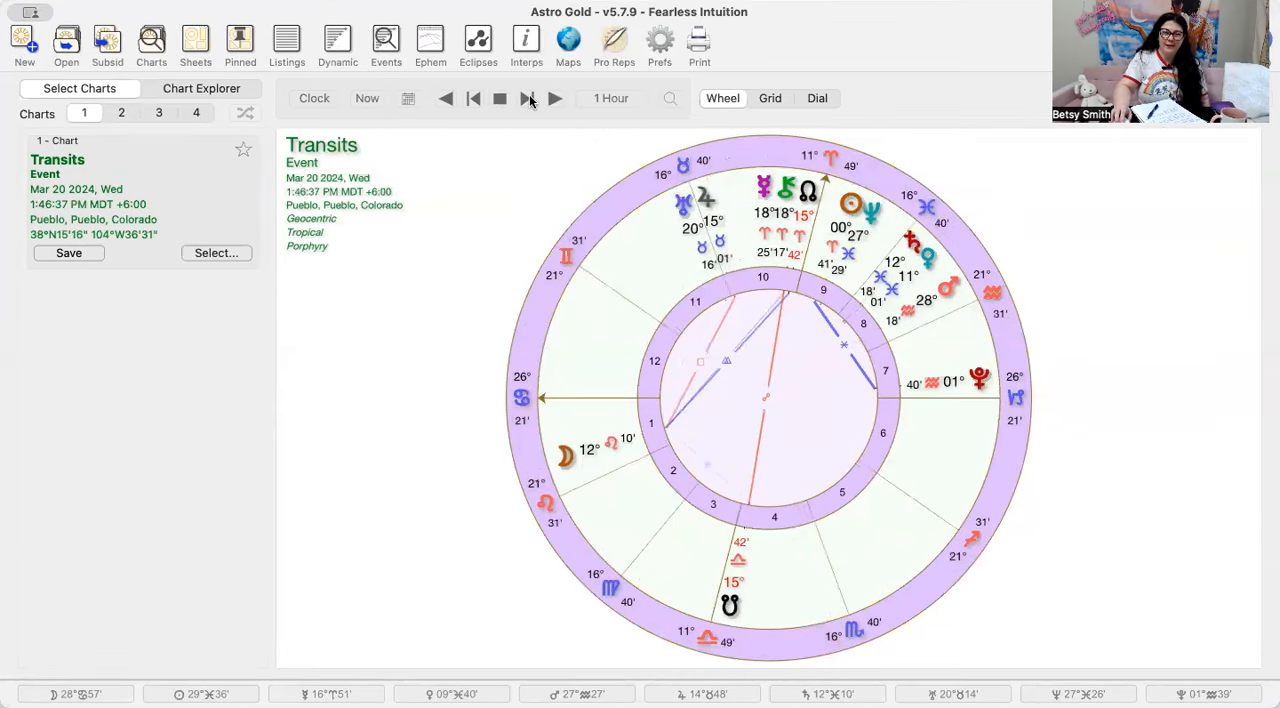
{"action": "left_click", "coordinate": [555, 98]}
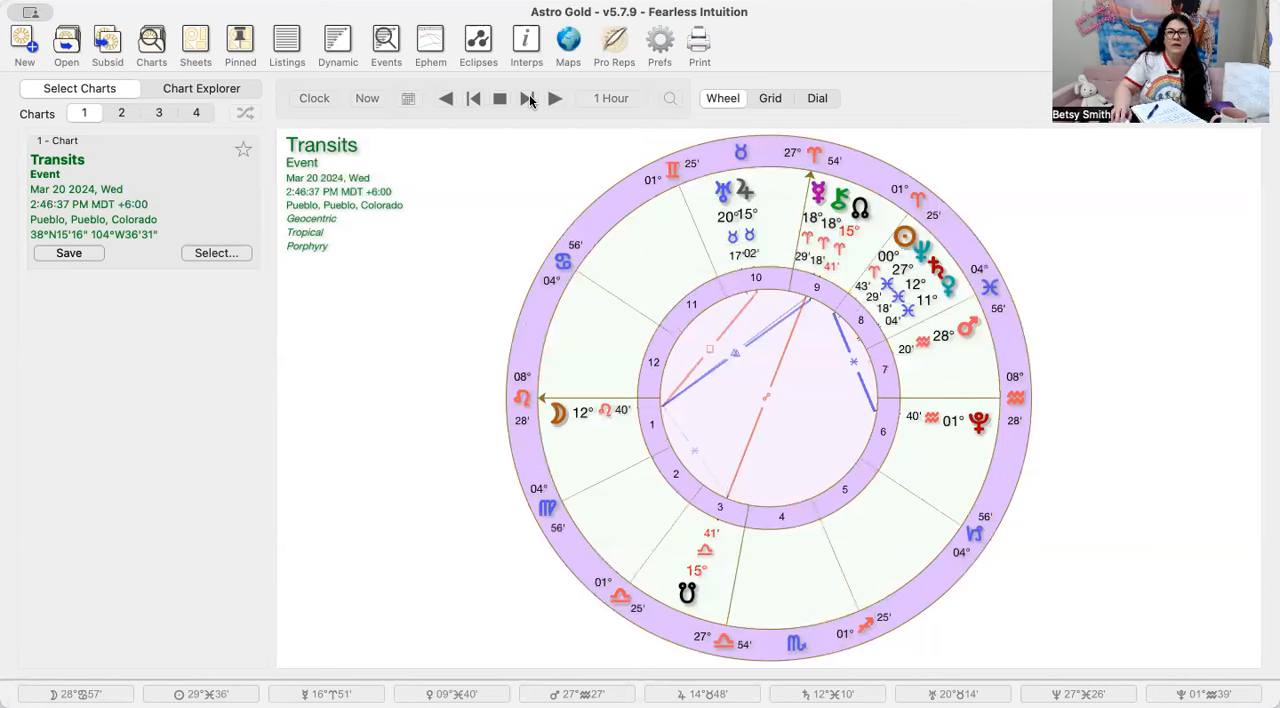
{"action": "left_click", "coordinate": [556, 98]}
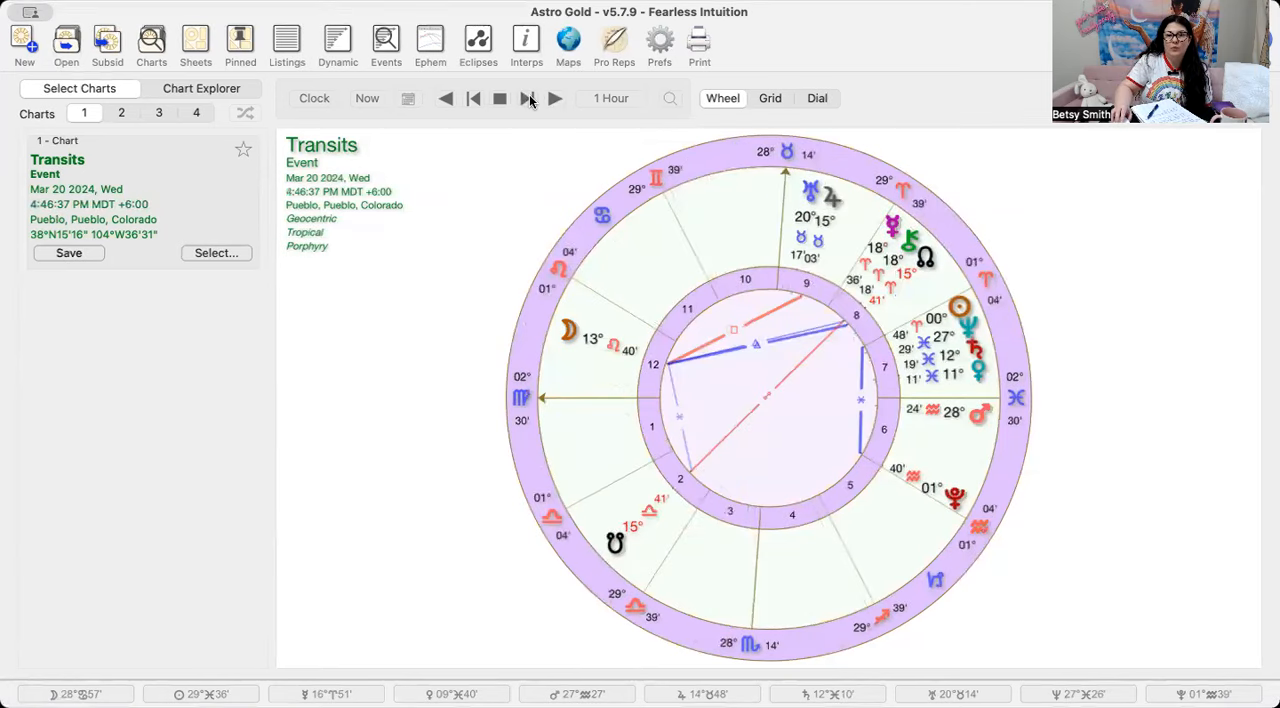
{"action": "left_click", "coordinate": [555, 98]}
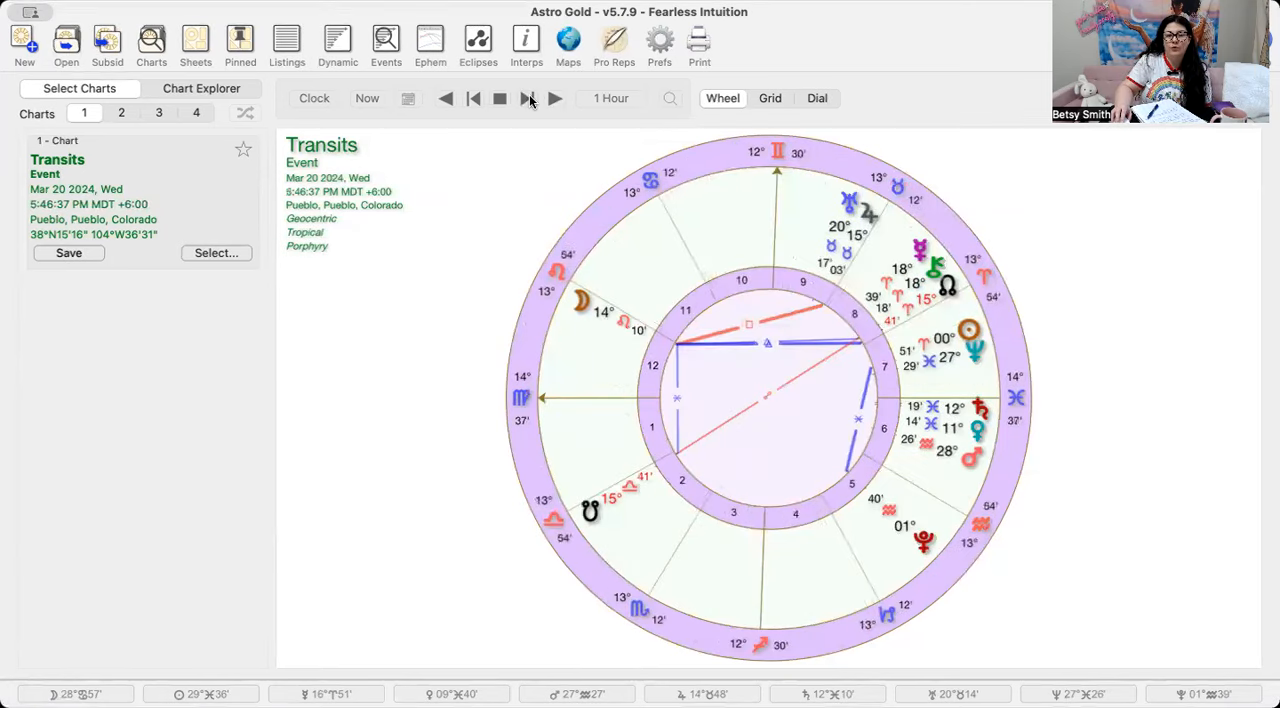
{"action": "left_click", "coordinate": [555, 98]}
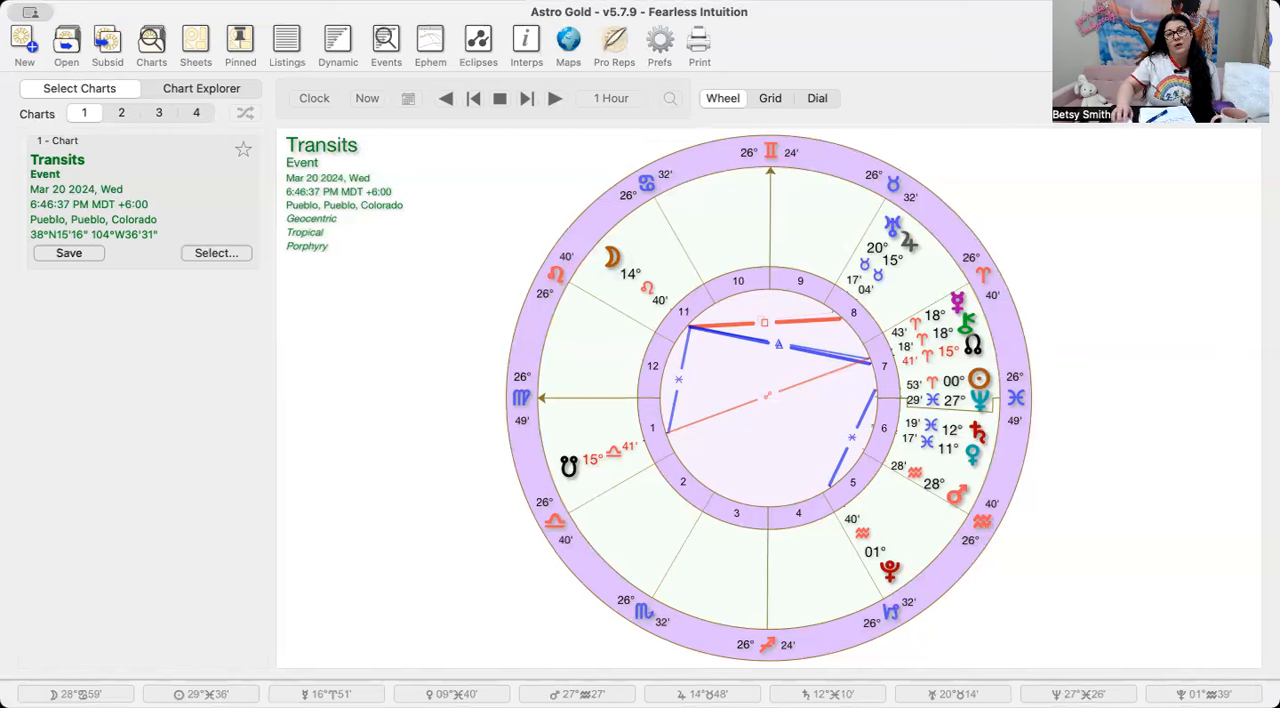
Step the transits chart forward hourly past midnight, reaching 2:46:37 AM on March 21, 2024.
{"action": "left_click", "coordinate": [527, 98]}
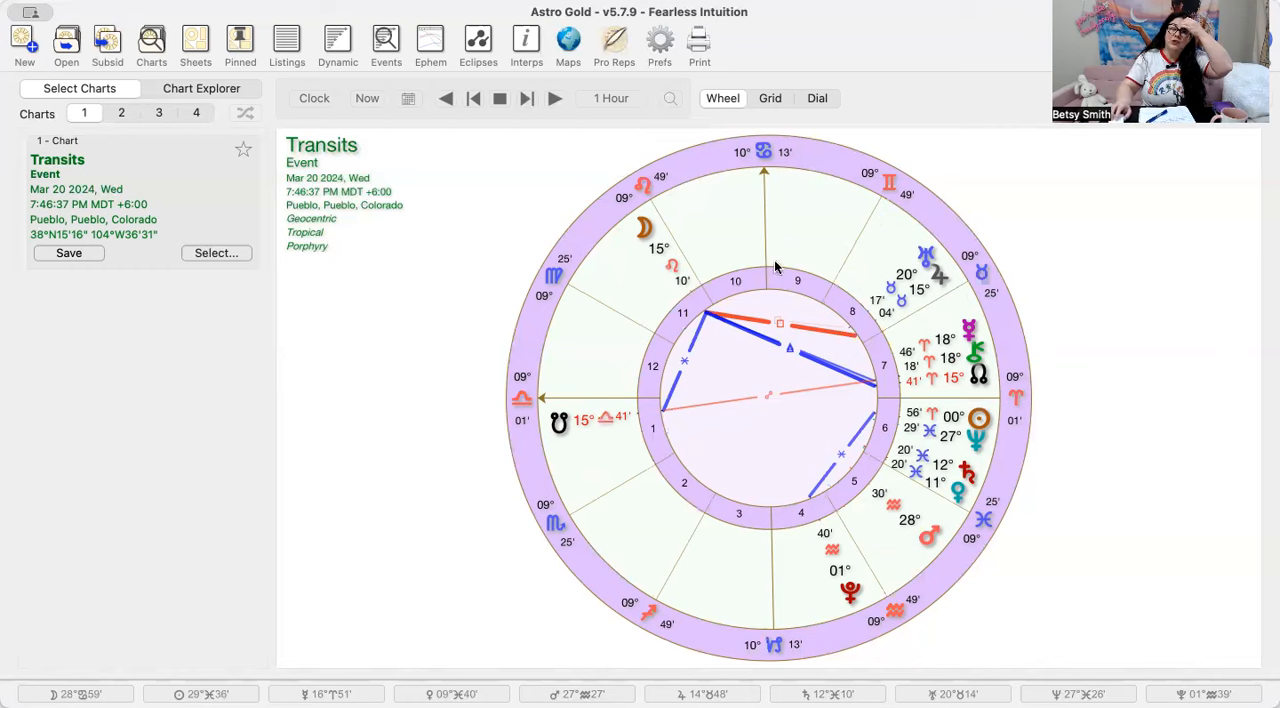
{"action": "mouse_move", "coordinate": [792, 328]}
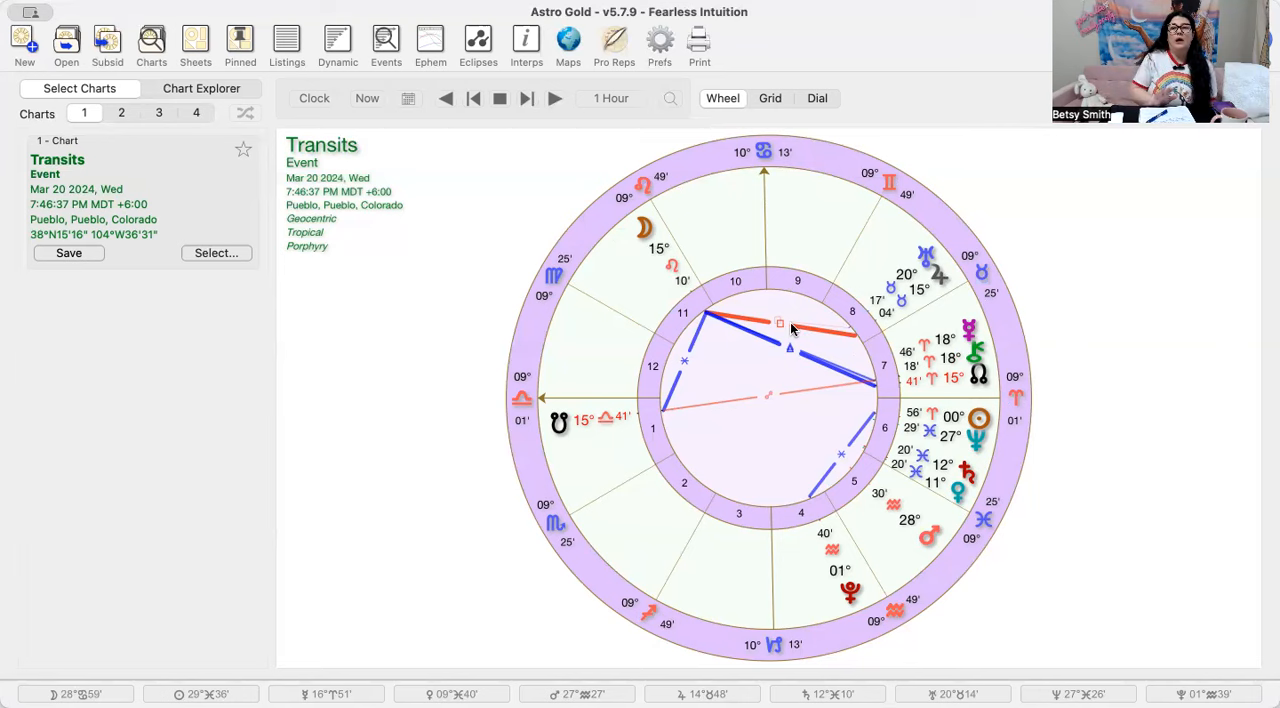
{"action": "mouse_move", "coordinate": [793, 332]}
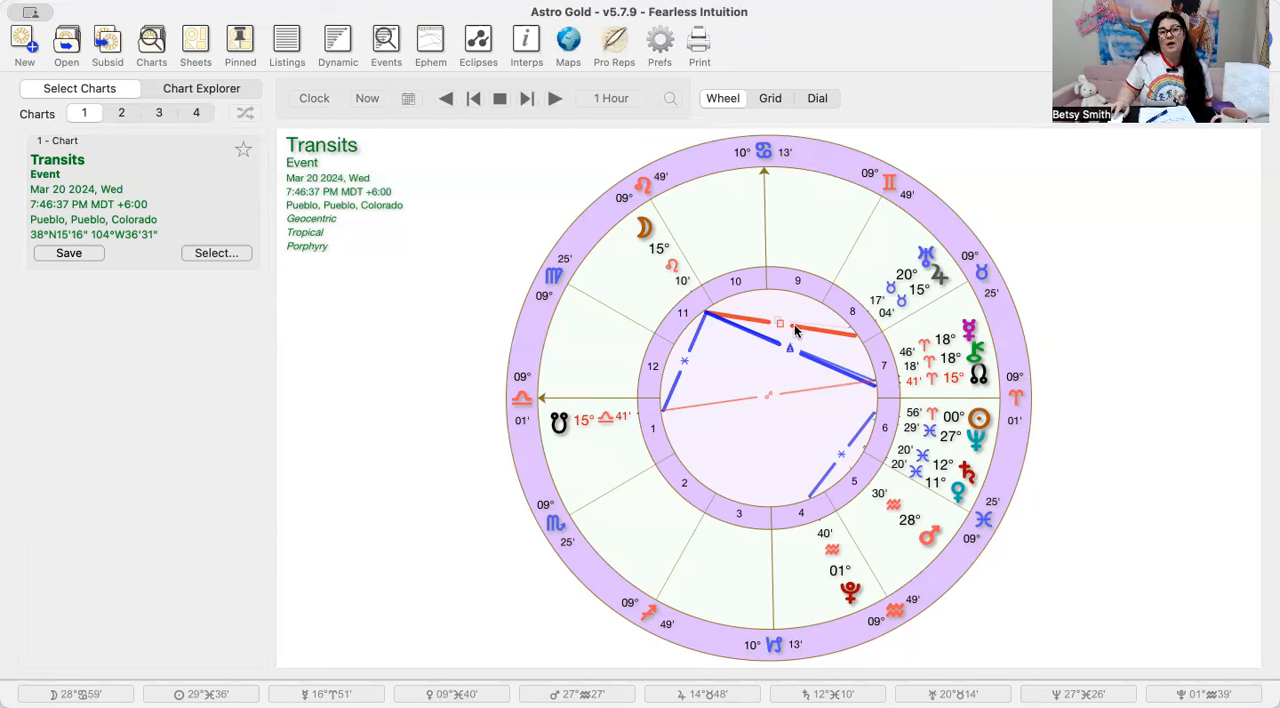
{"action": "mouse_move", "coordinate": [1000, 410]}
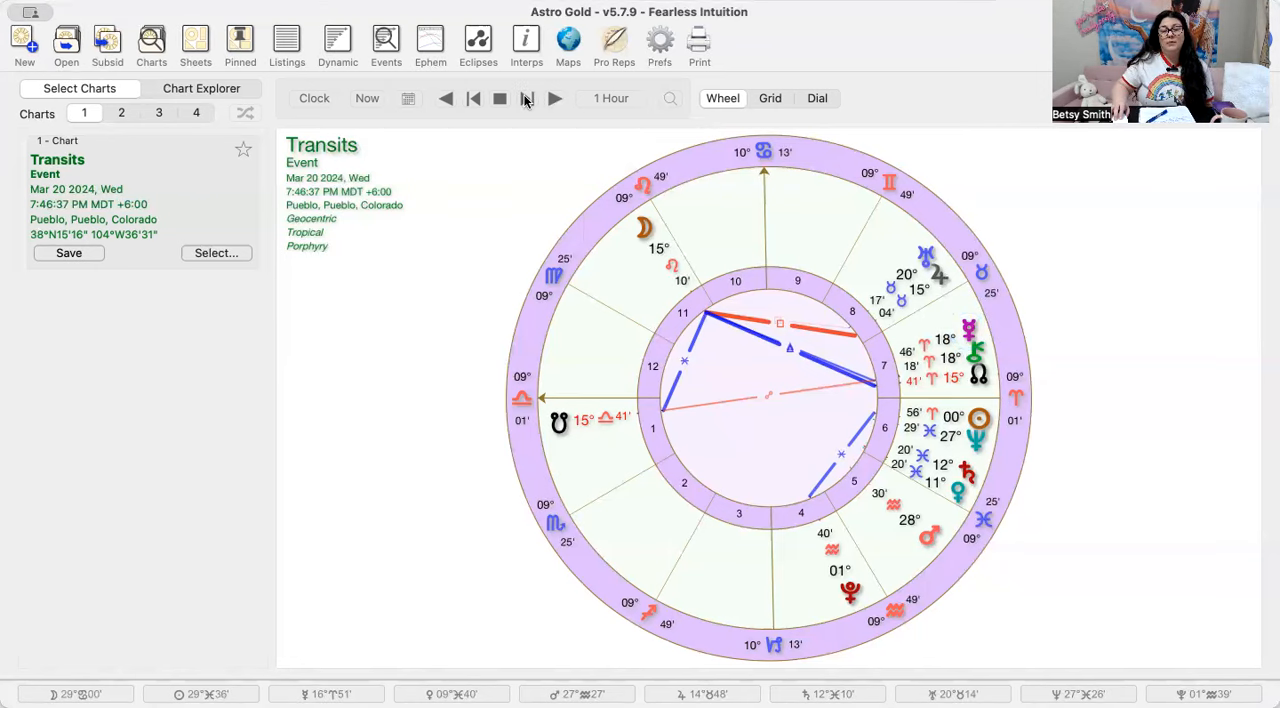
{"action": "mouse_move", "coordinate": [527, 98]}
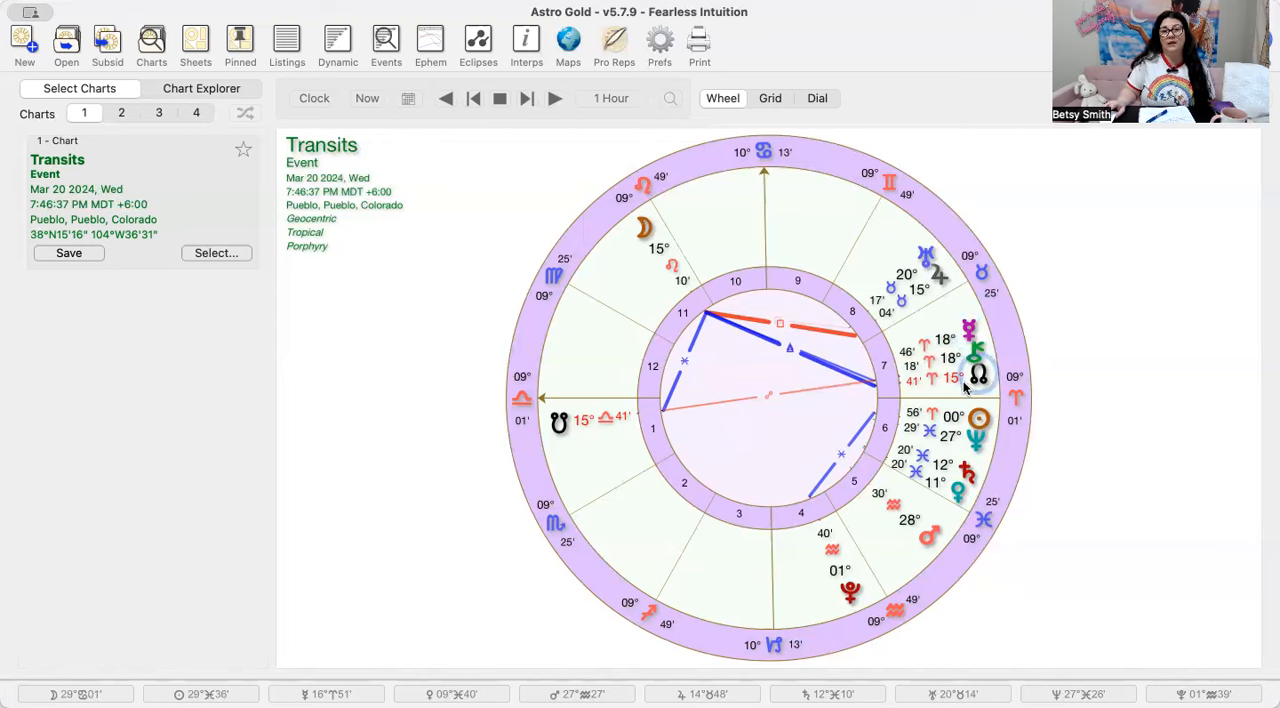
{"action": "mouse_move", "coordinate": [525, 98]}
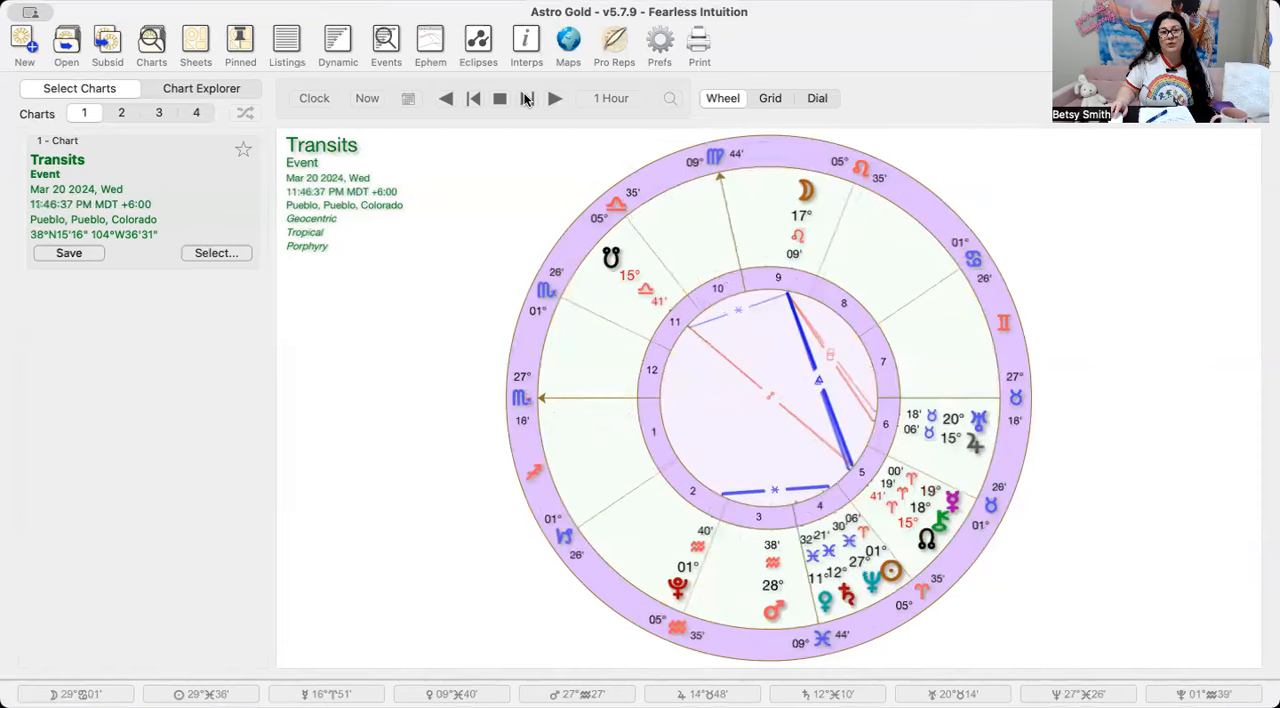
{"action": "left_click", "coordinate": [556, 98]}
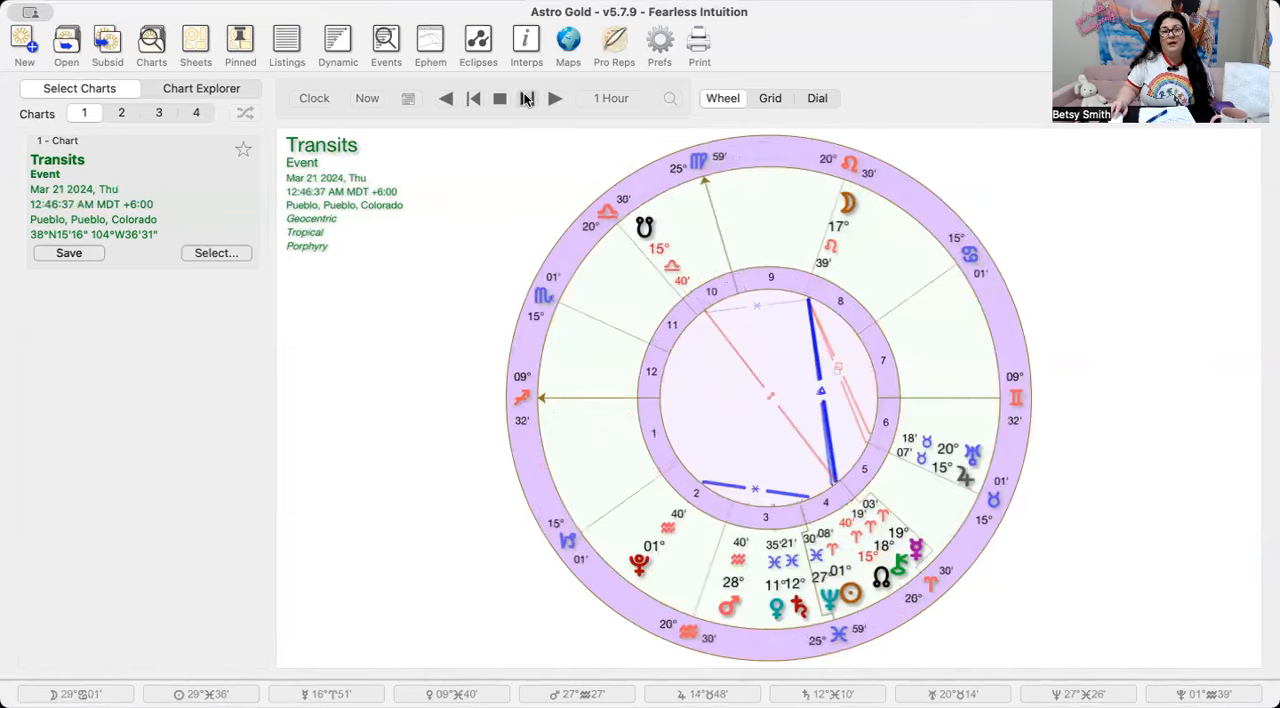
{"action": "left_click", "coordinate": [527, 98]}
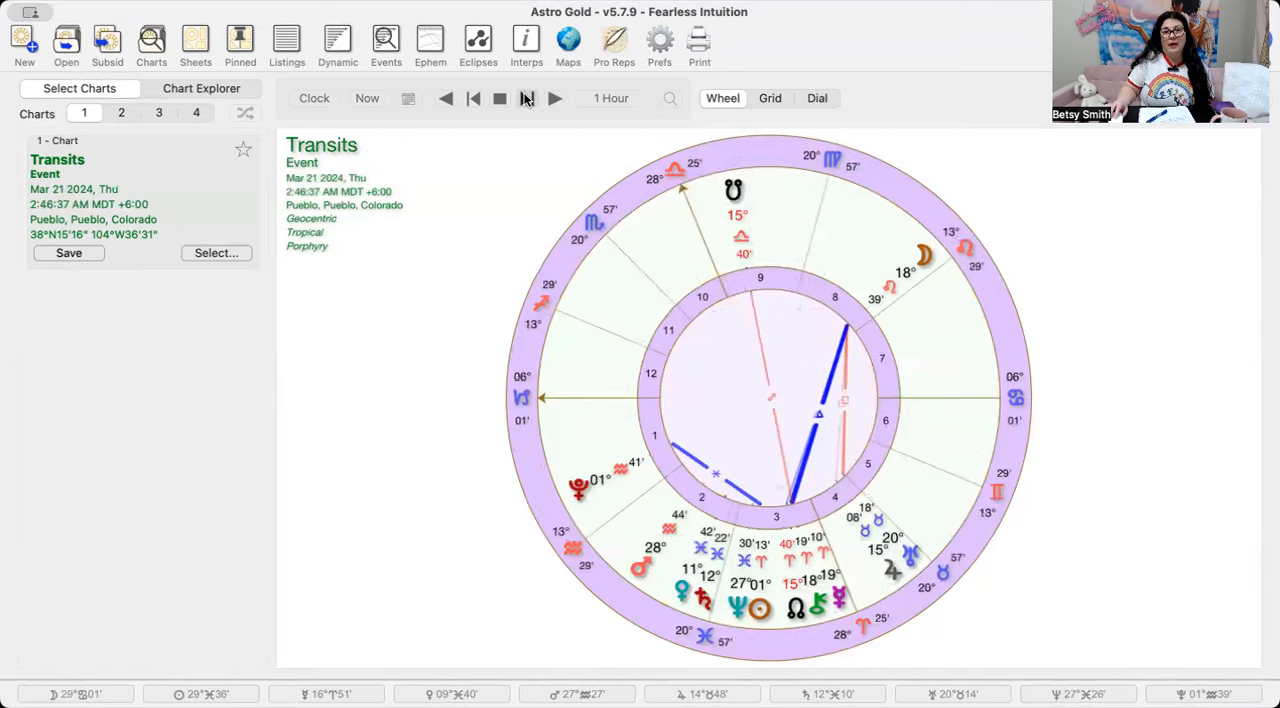